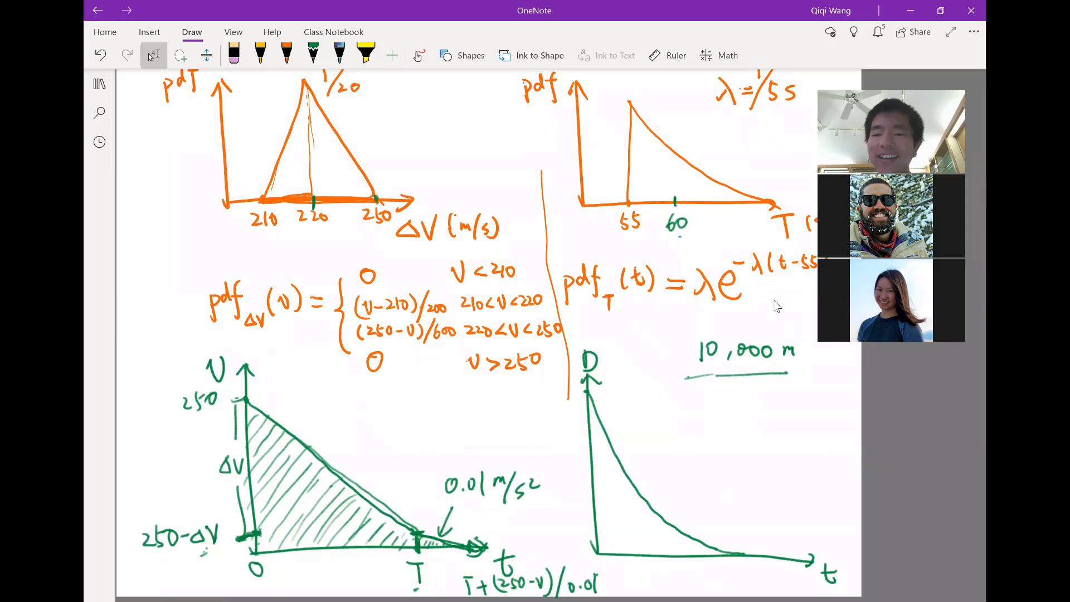
pyautogui.moveTo(769, 321)
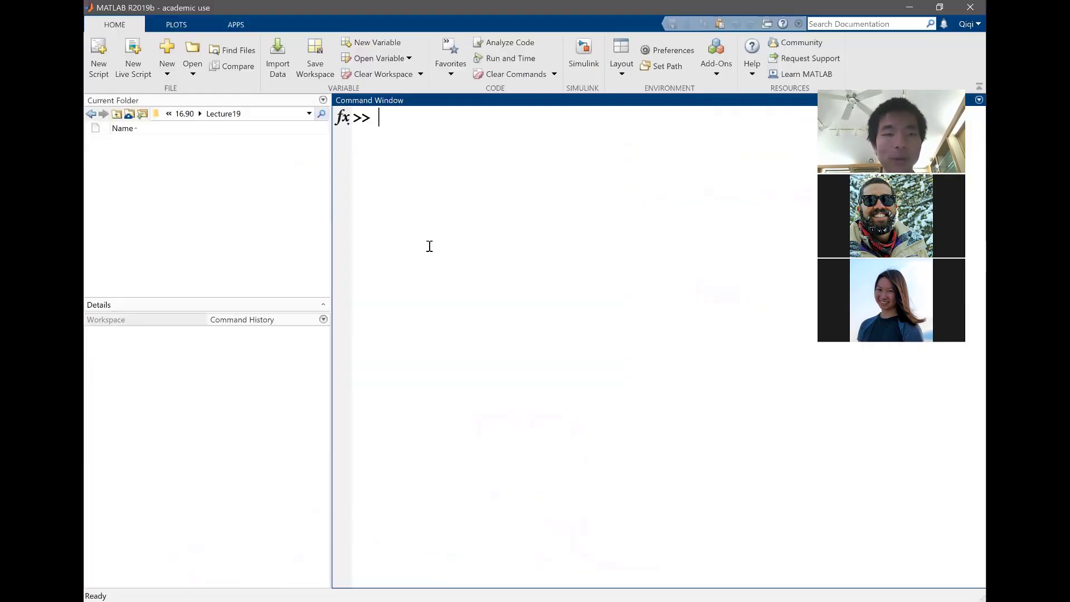
pyautogui.moveTo(492, 202)
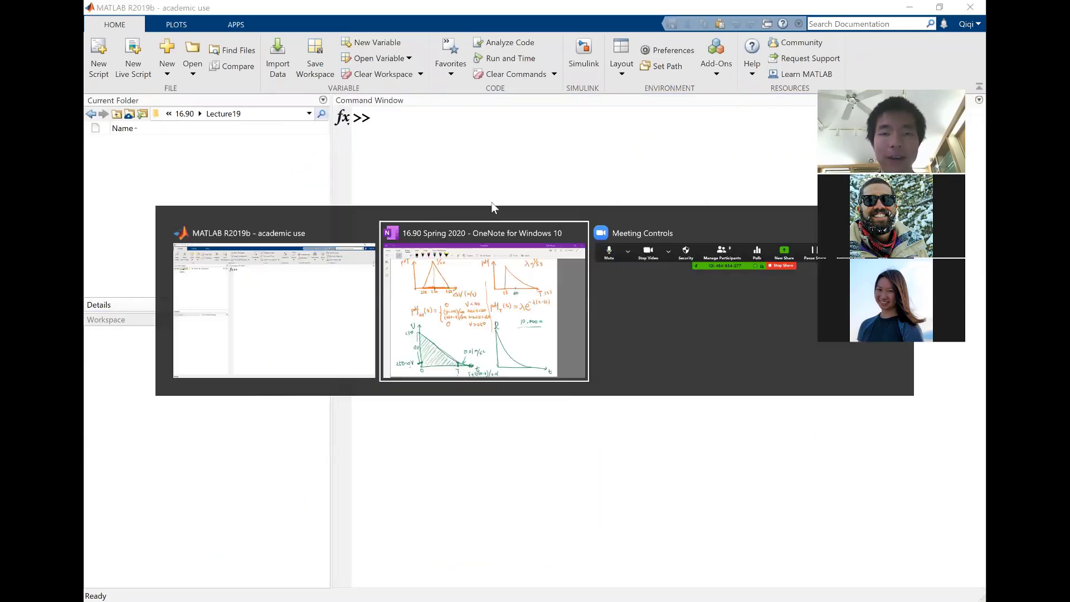
# - Bring the OneNote notes page with the asteroid image and pdf sketches back to the front
pyautogui.click(482, 308)
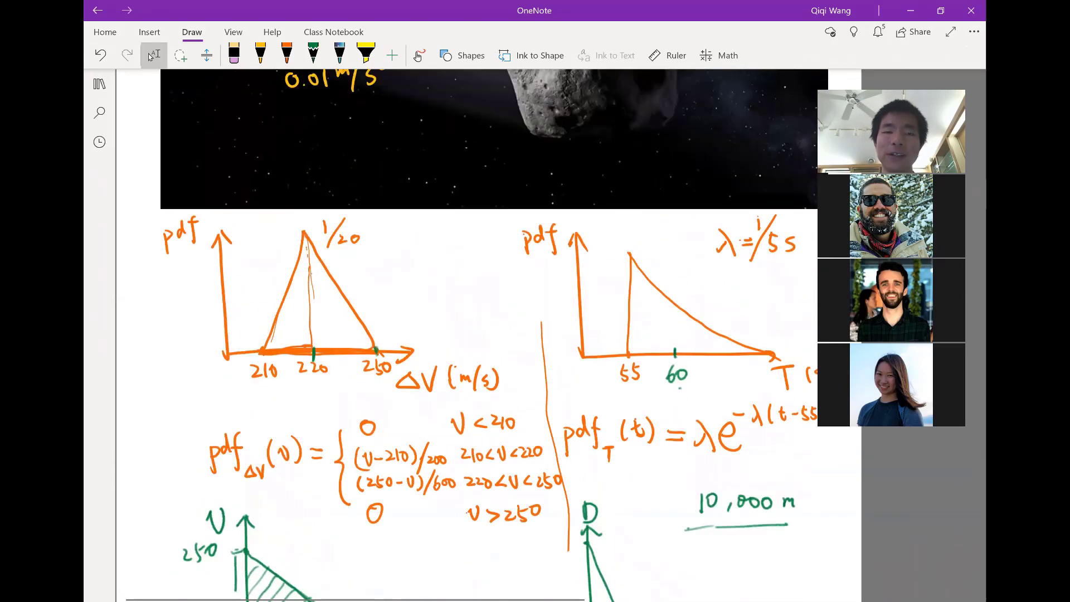
# - Scroll down to the How to mine an asteroid? page to start the flowchart
pyautogui.scroll(-3)
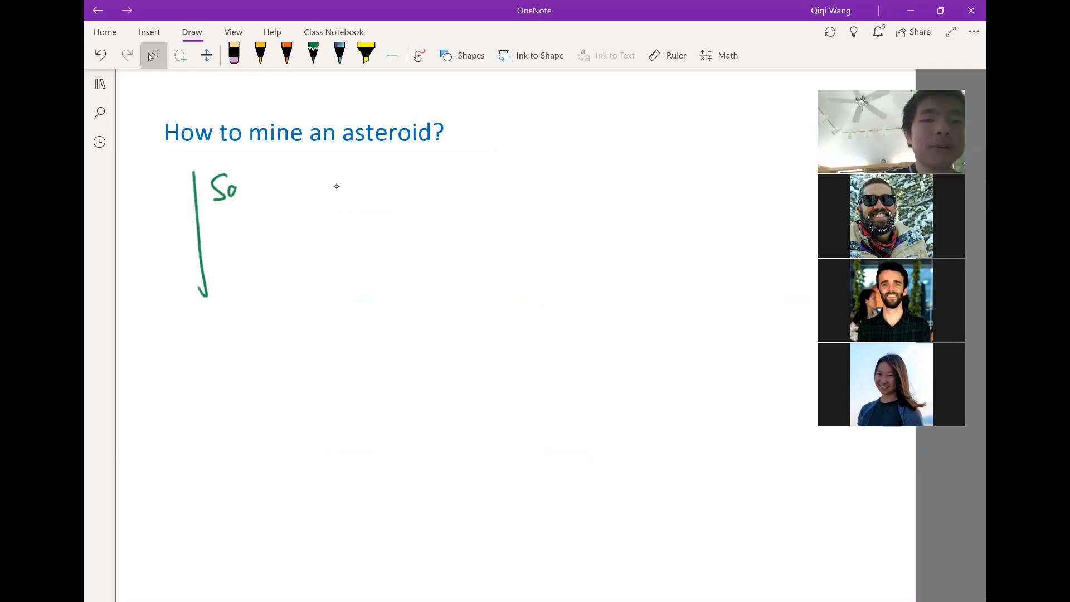
# - Handwrite Sample input distributions in green, box it and number it with a circled 1
pyautogui.moveTo(238, 190); pyautogui.dragTo(293, 190)
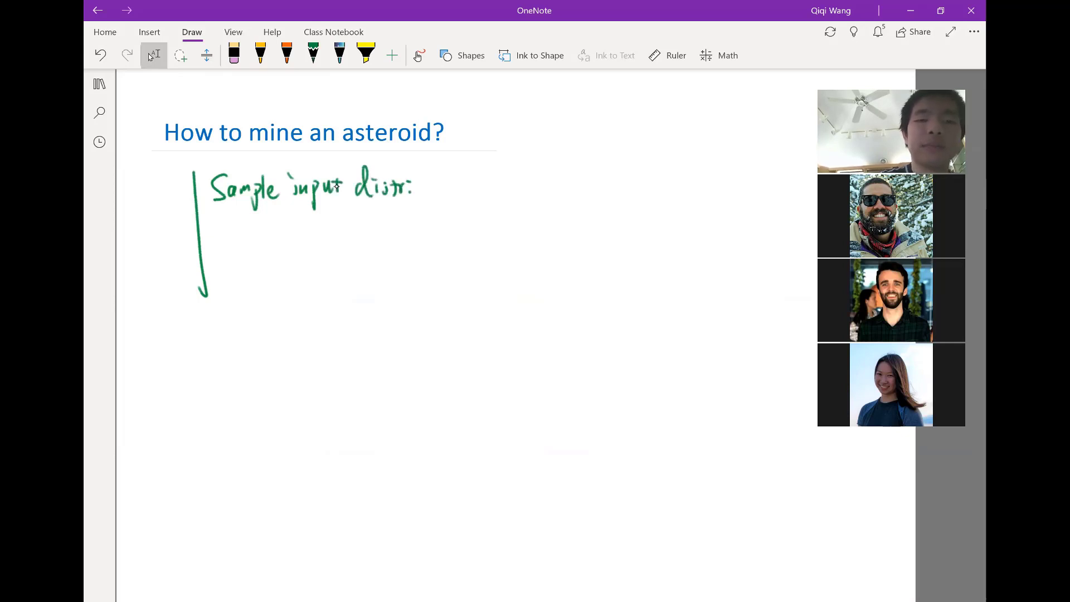
pyautogui.moveTo(412, 186); pyautogui.dragTo(464, 186)
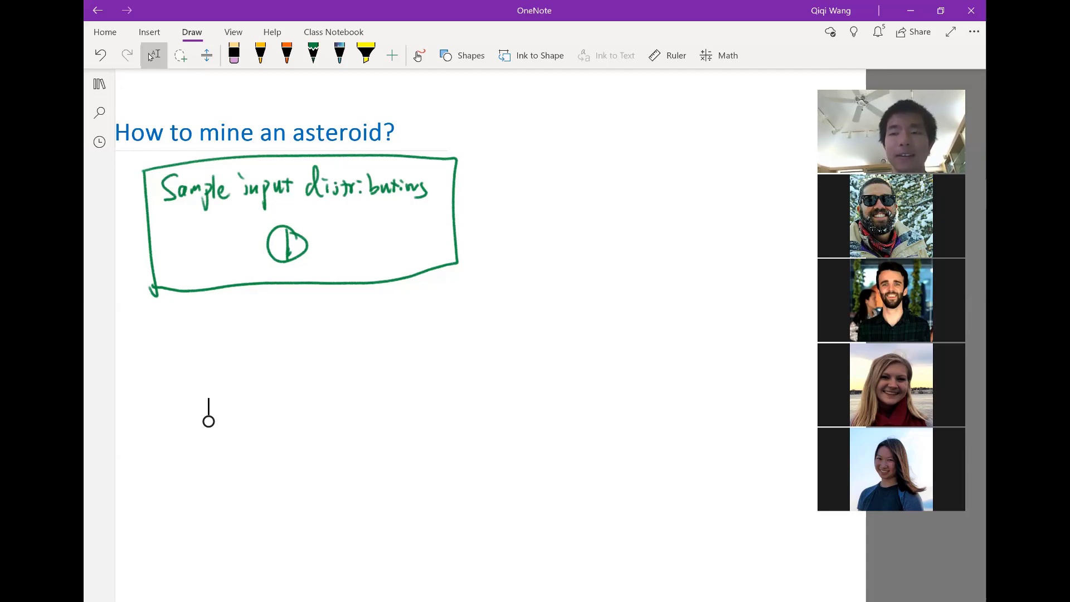
pyautogui.scroll(-3)
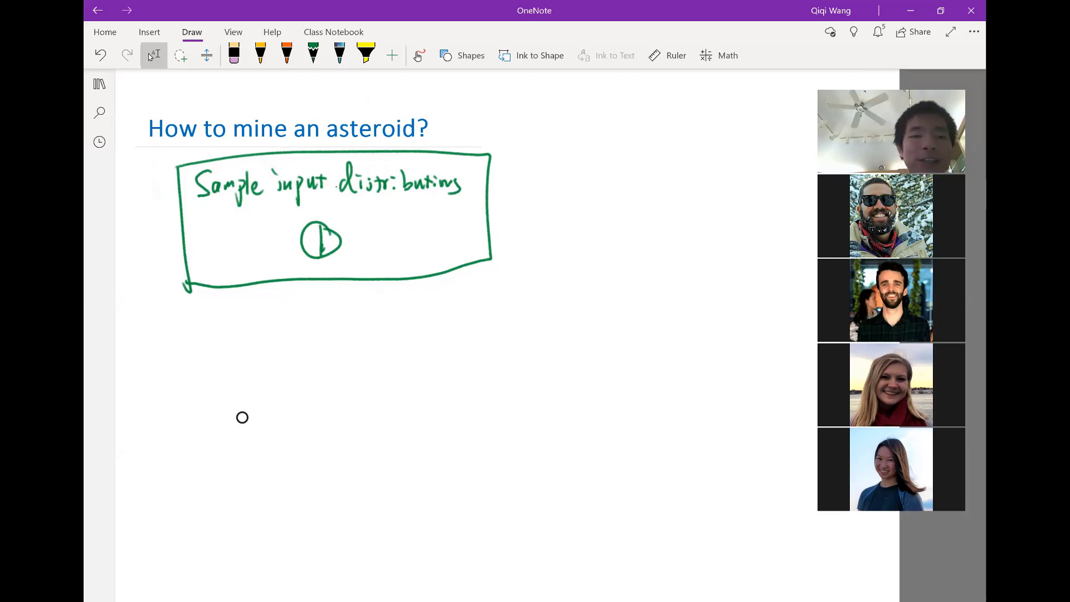
pyautogui.click(312, 55)
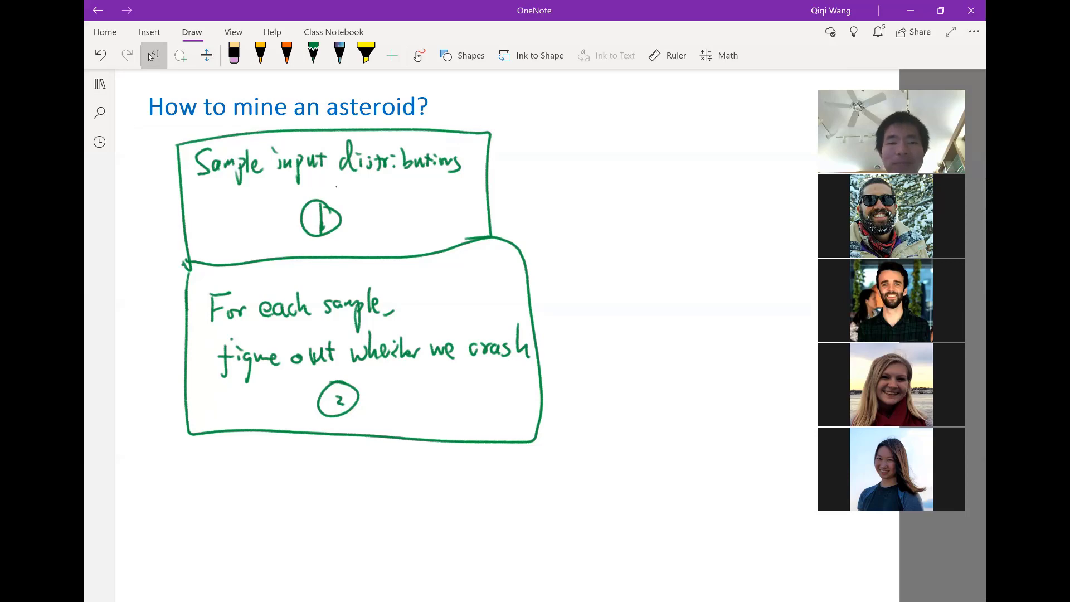
# - Add the boxed step 2, For each sample figure out whether we crash, and an empty third box
pyautogui.click(312, 56)
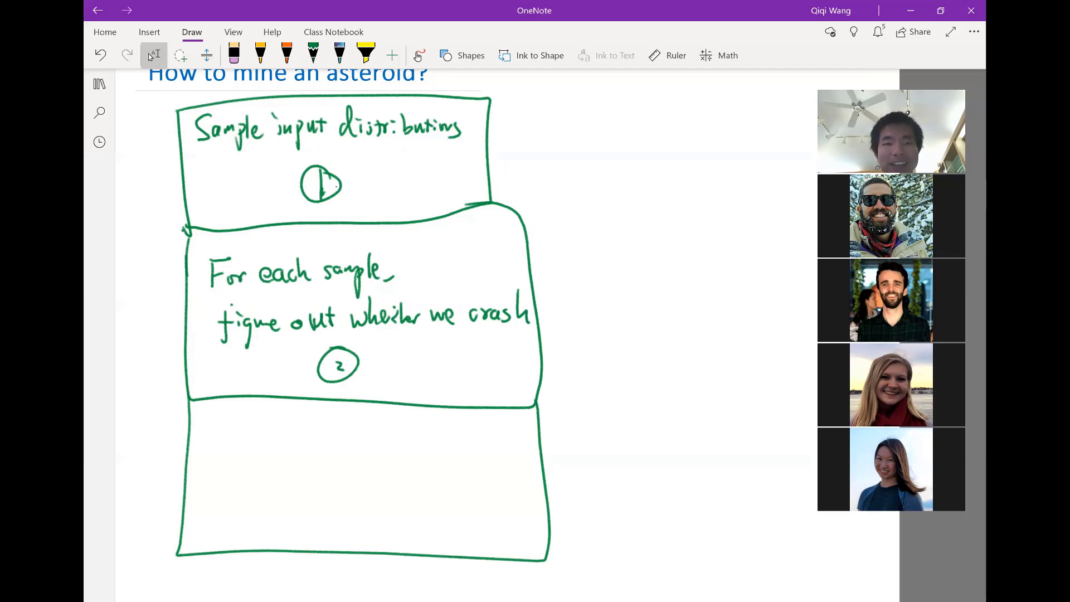
# - Write Crash probability = #crash / #sample in orange ink inside the third box
pyautogui.click(287, 56)
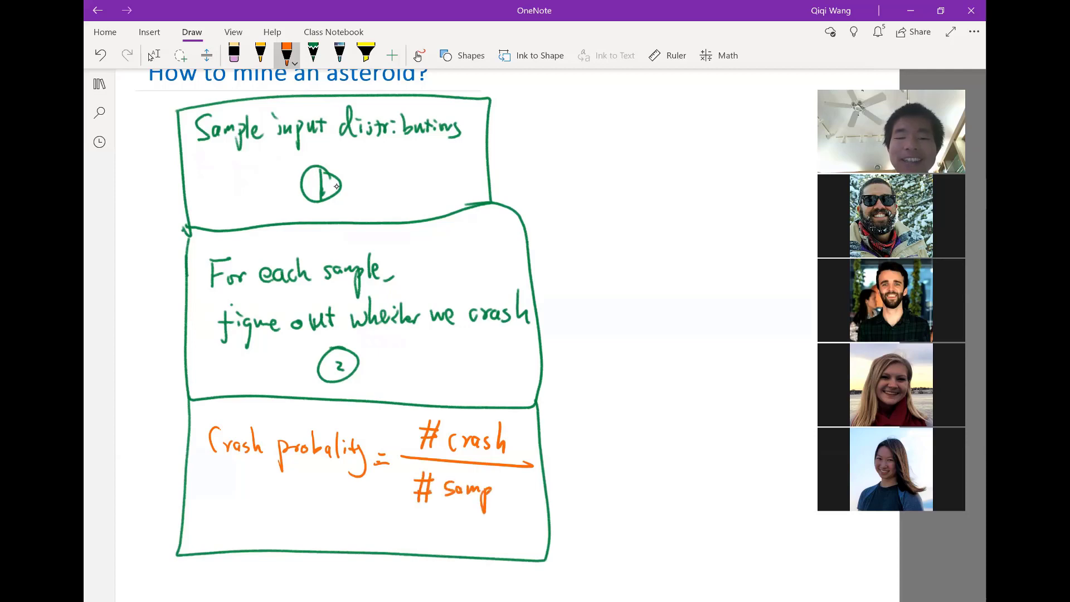
pyautogui.write('le')
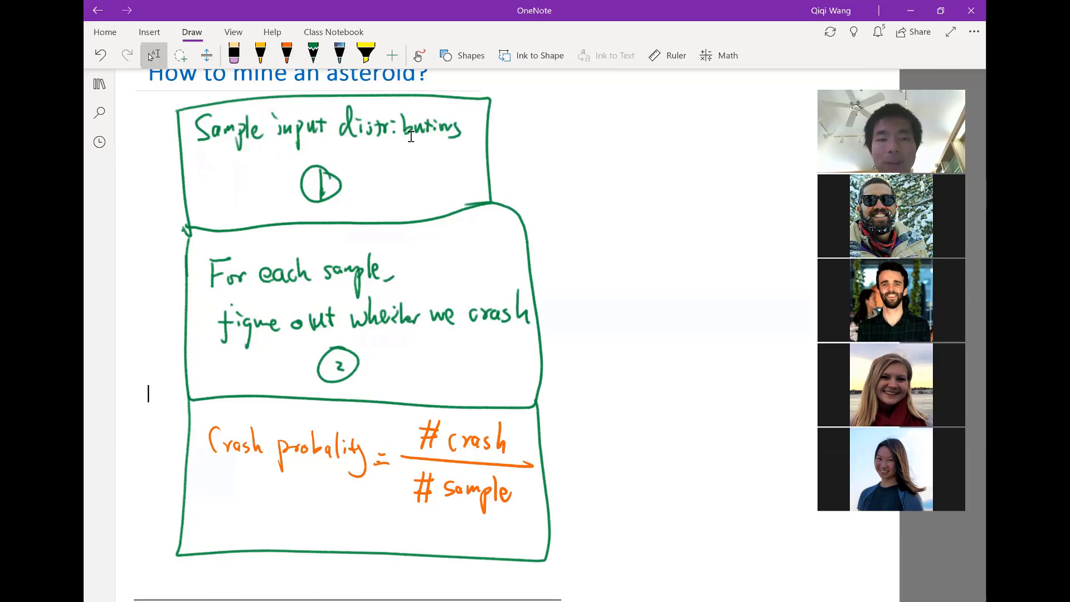
pyautogui.moveTo(391, 382)
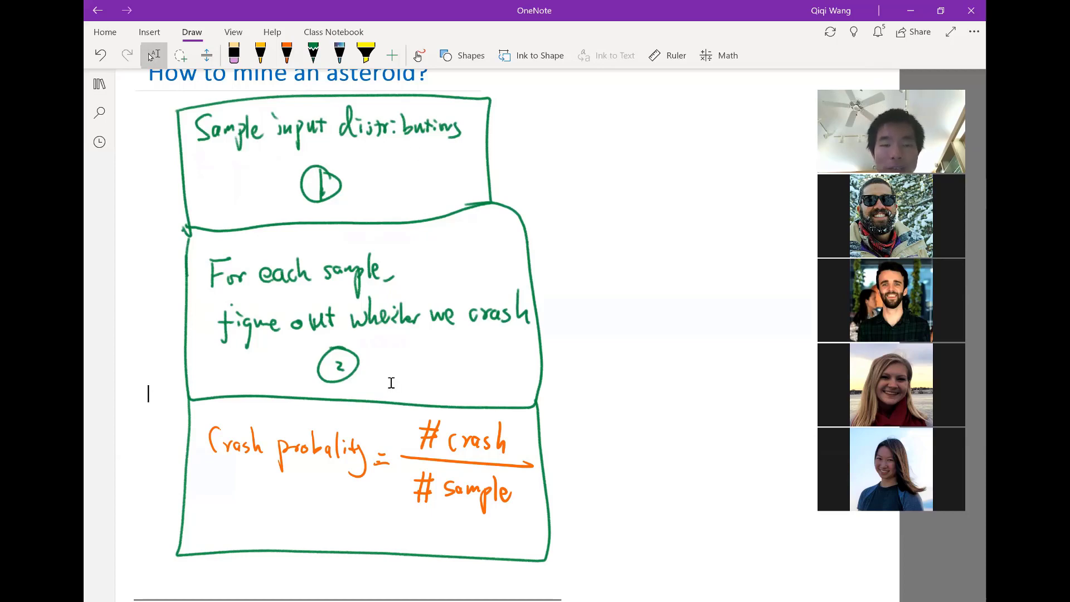
pyautogui.moveTo(548, 512)
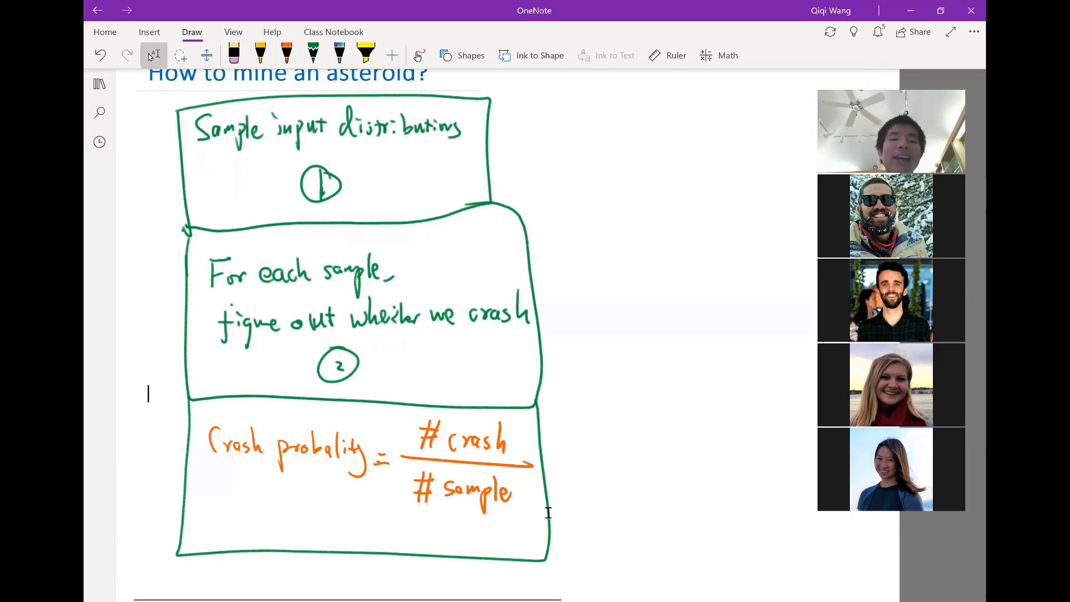
pyautogui.moveTo(451, 463)
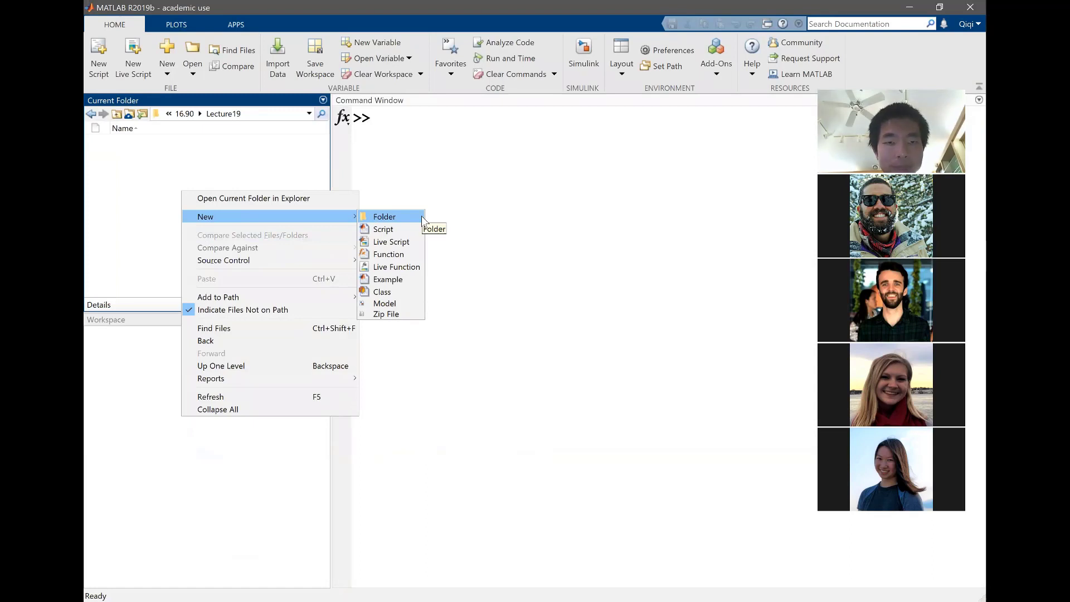
# - Create a new script samples.m in the Lecture19 folder and open it in the editor
pyautogui.click(383, 229)
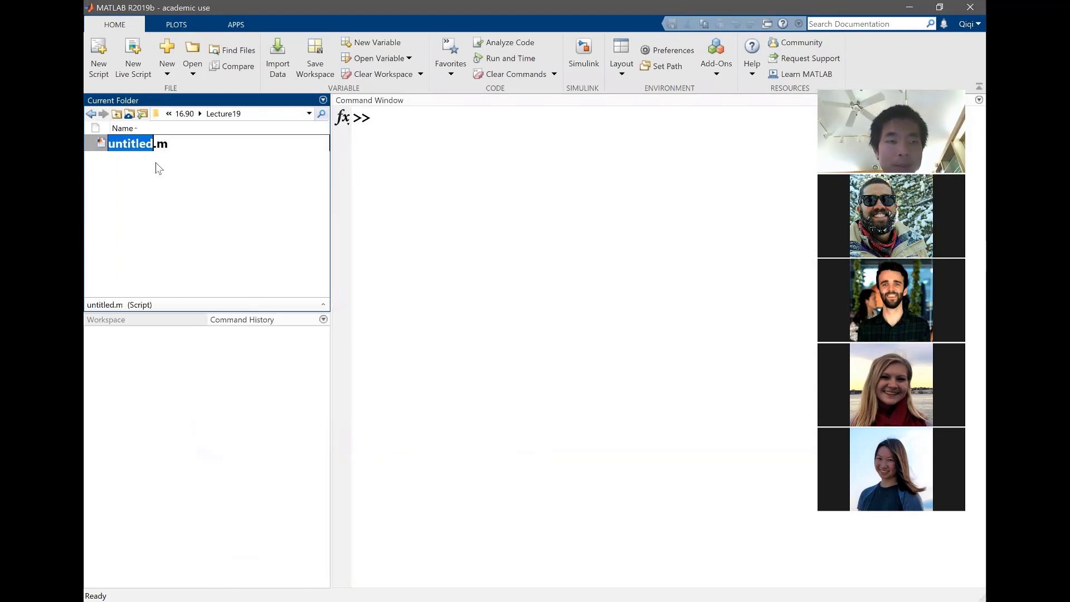
pyautogui.write('samples.m')
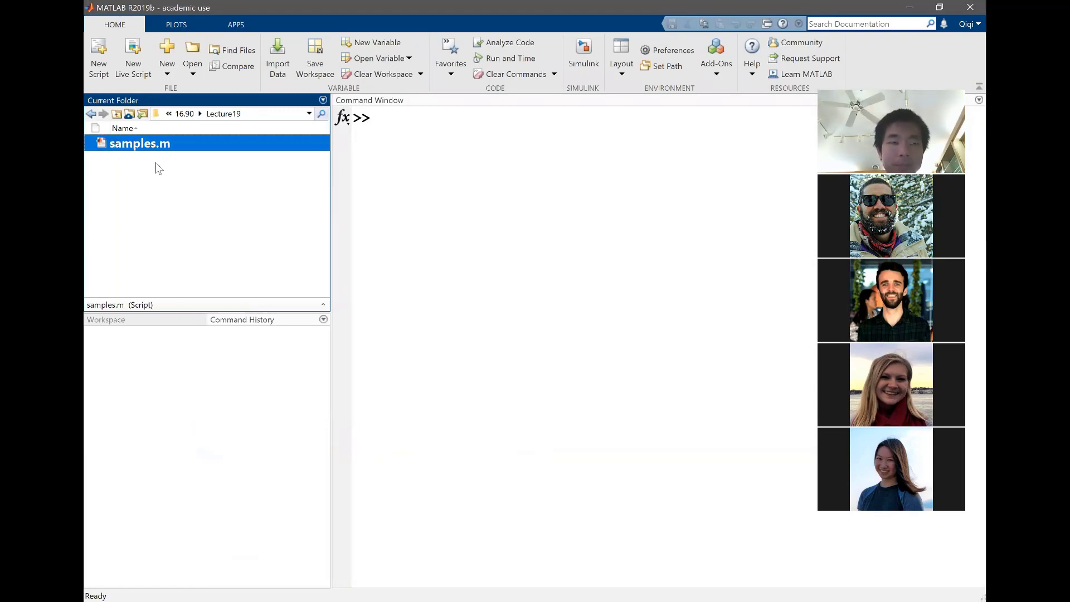
pyautogui.doubleClick(140, 144)
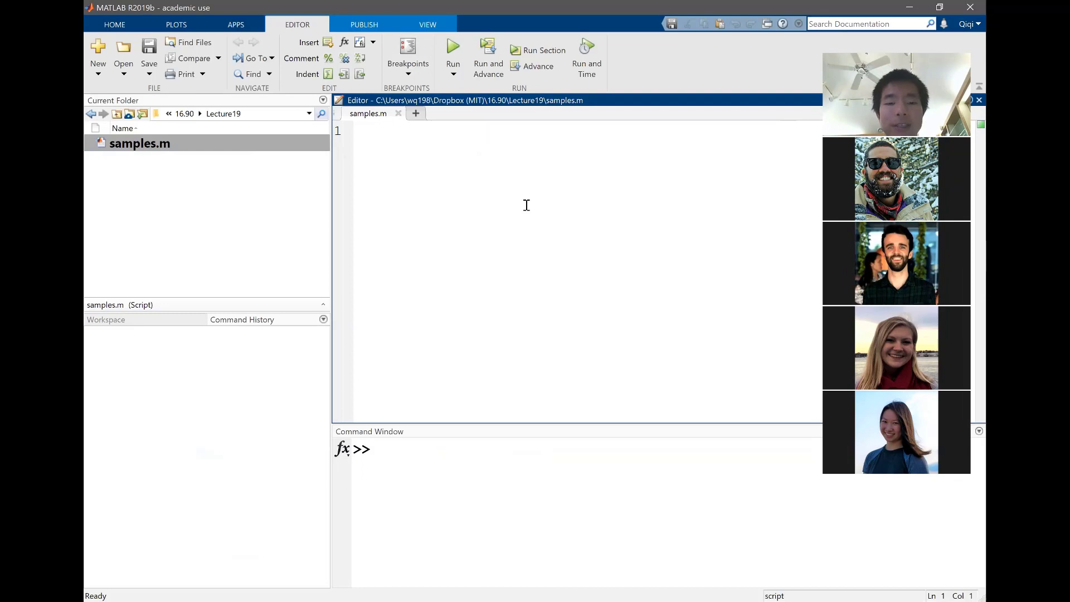
pyautogui.moveTo(546, 176)
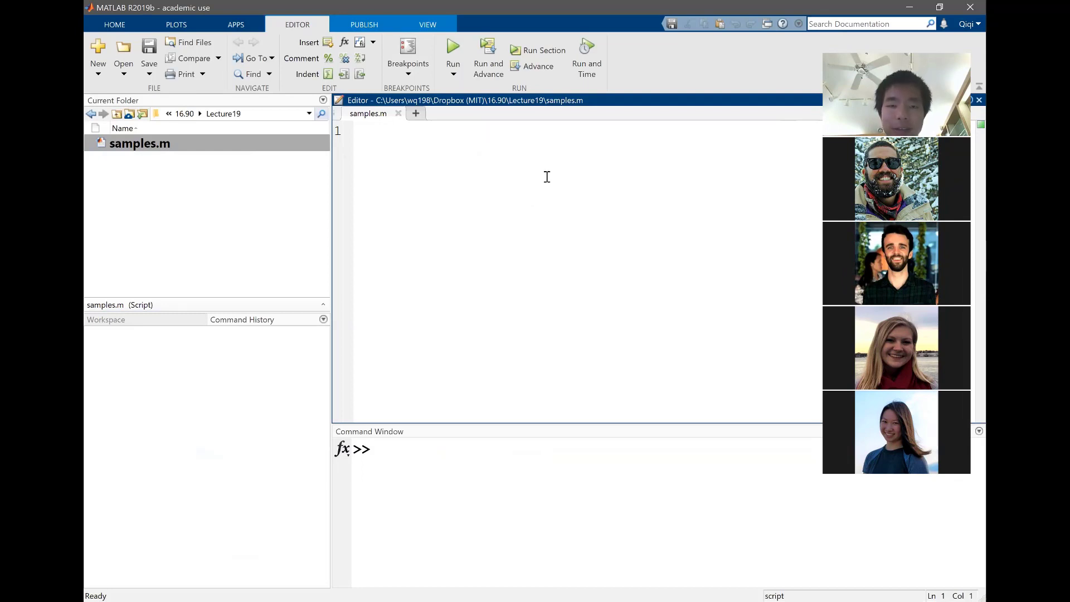
# - Write nSamples = 100000; on line 1 and an unfinished deltaV = on line 2
pyautogui.click(379, 129)
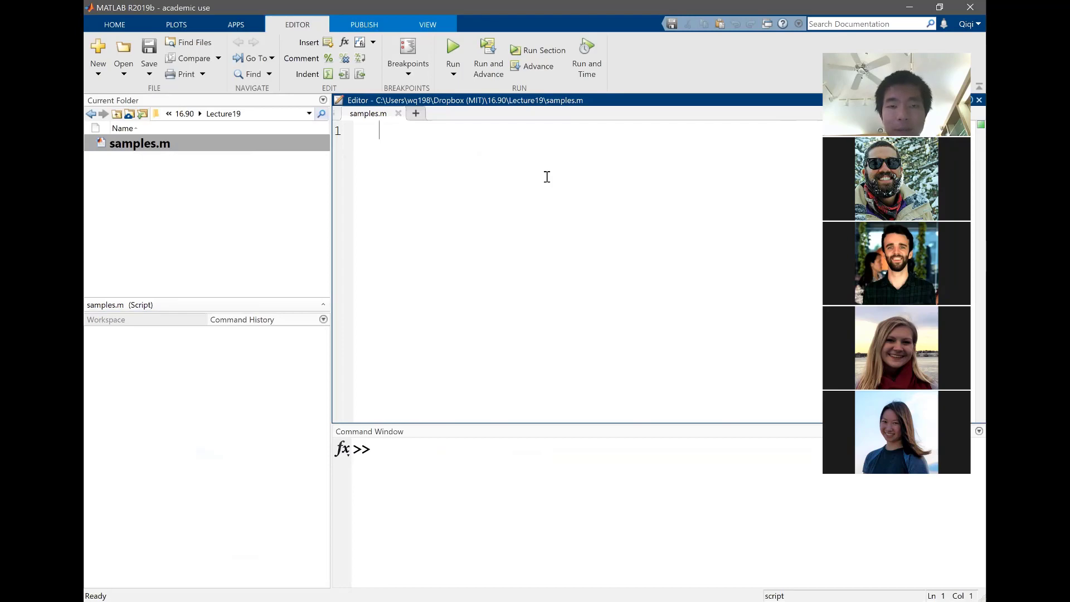
pyautogui.write('deltaV =')
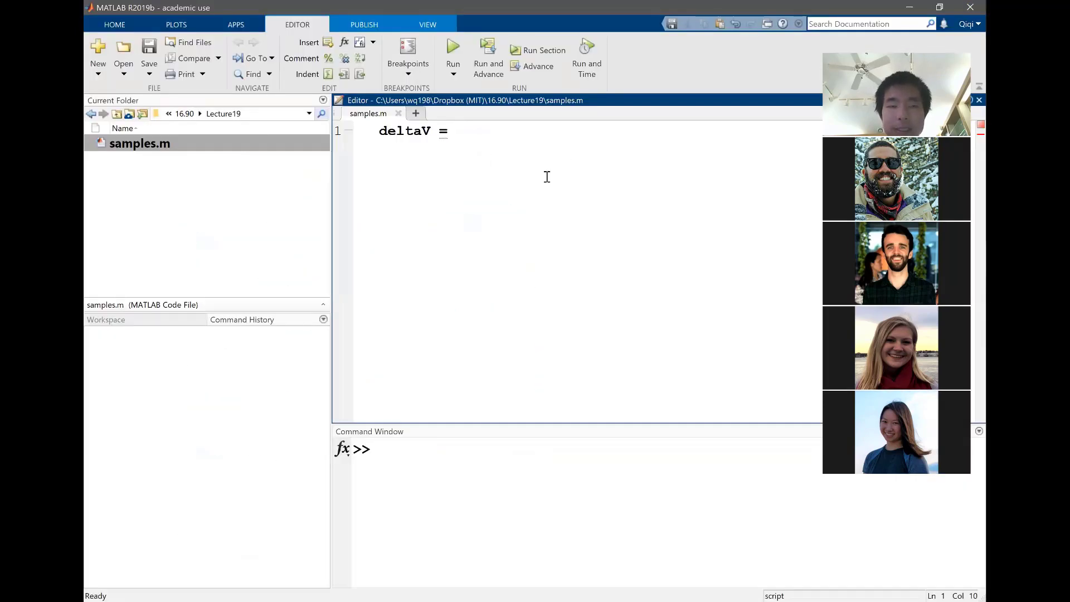
pyautogui.write('nSamples =')
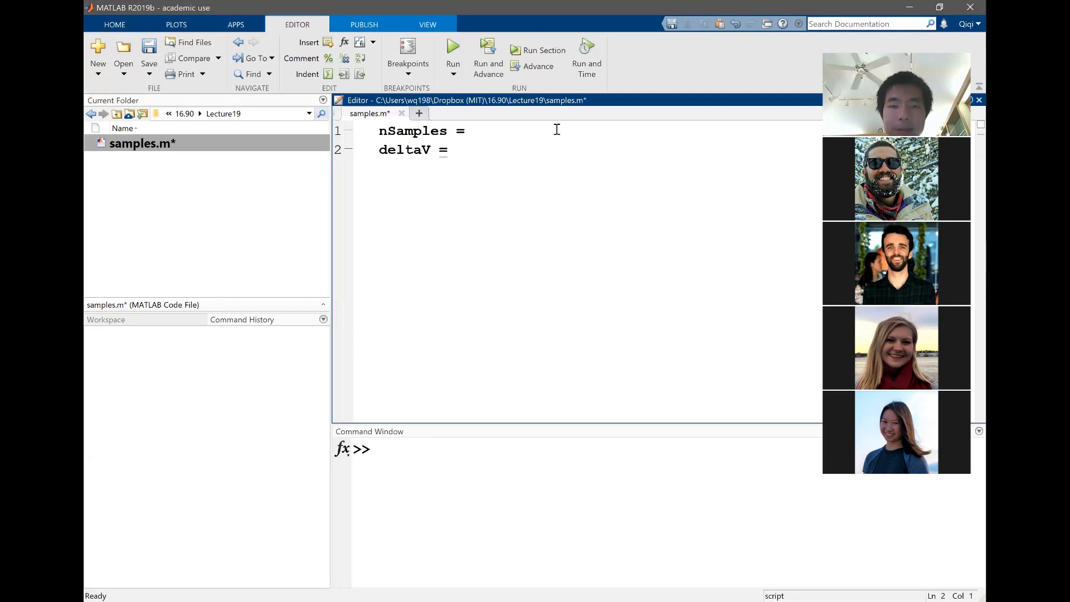
pyautogui.write('100000;')
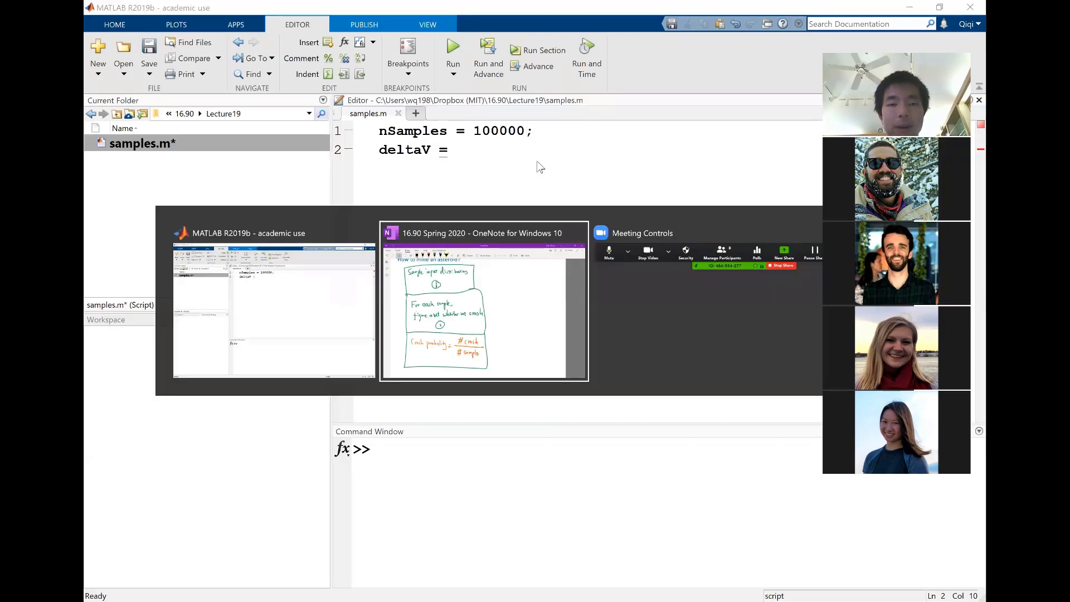
# - Return to the OneNote page with the ΔV triangular and T exponential pdf sketches
pyautogui.click(484, 308)
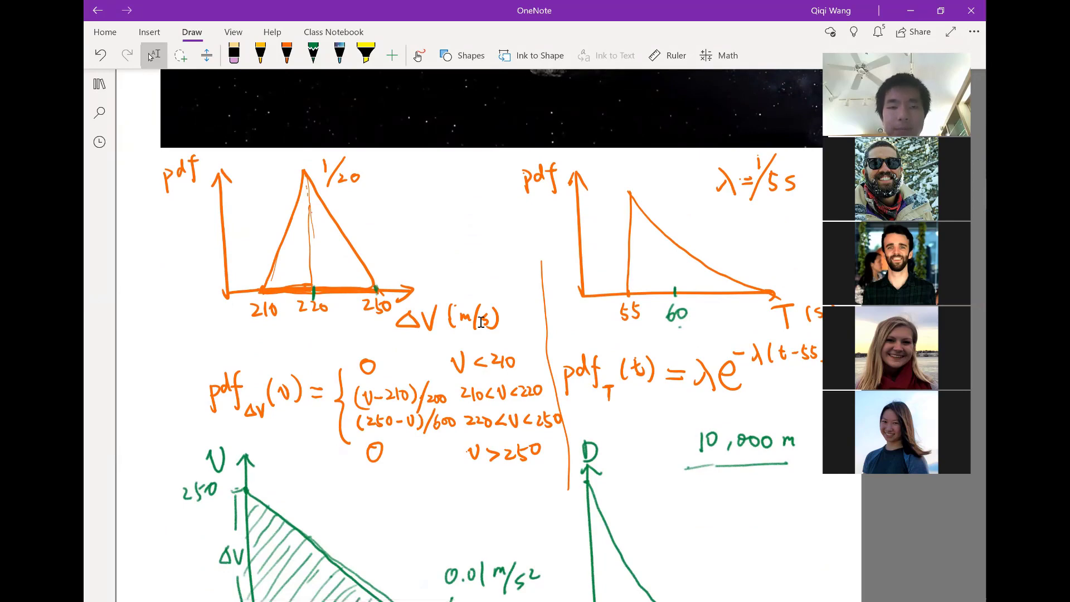
pyautogui.click(677, 485)
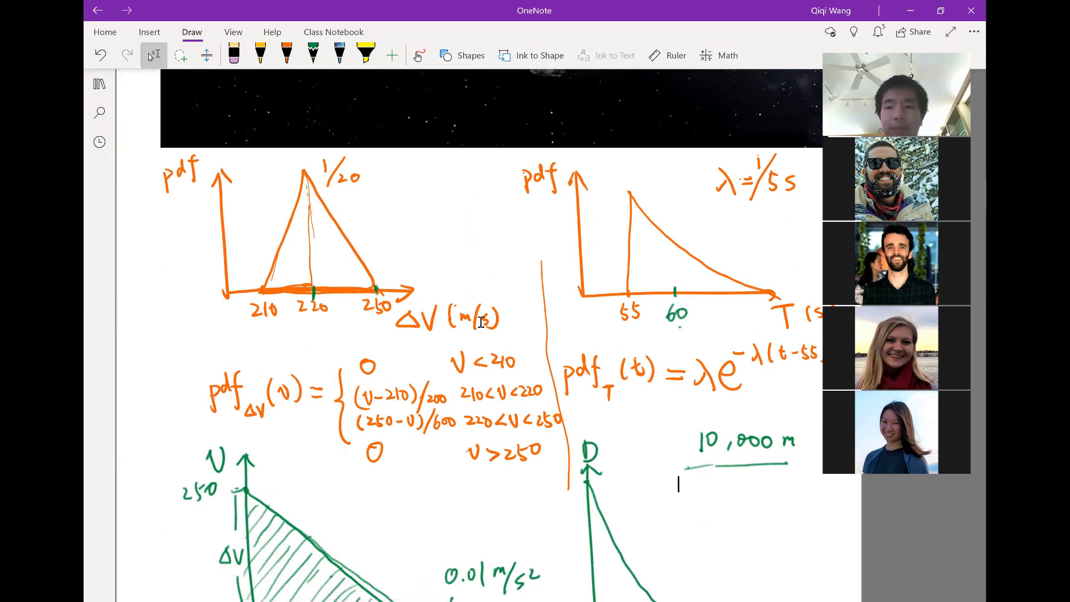